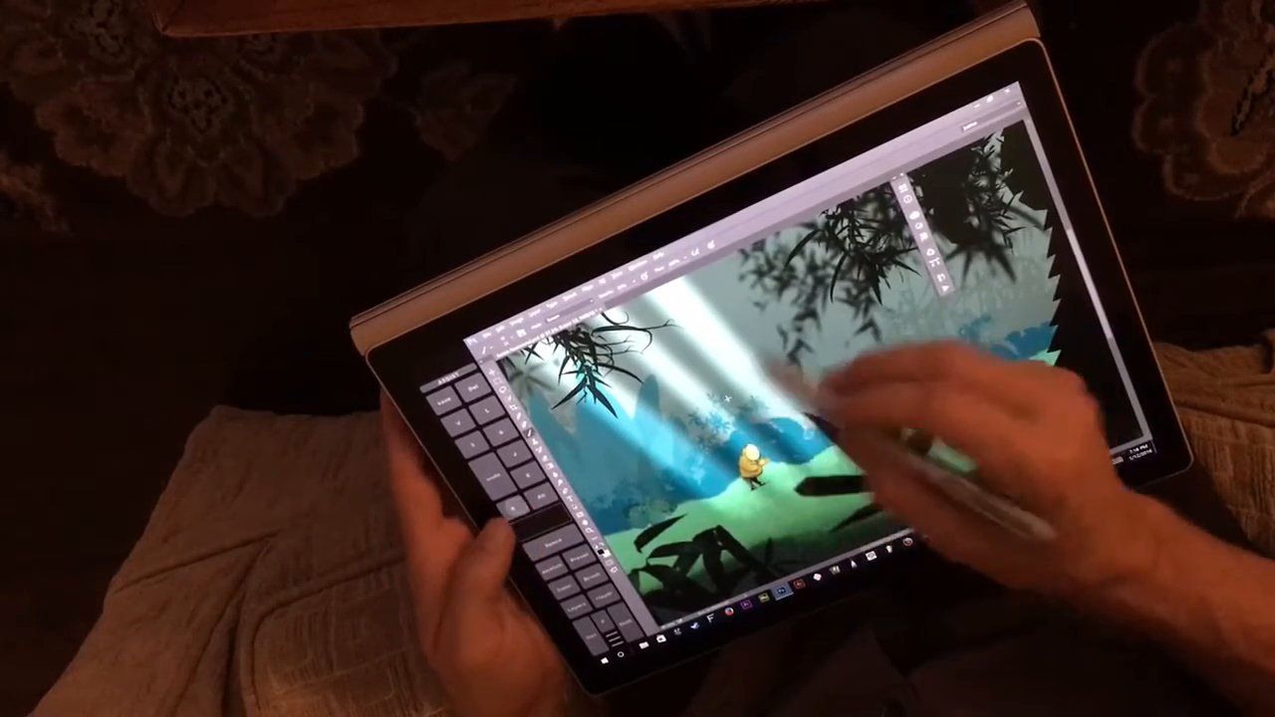
# Draw a thin black scribble stroke on the forest canvas above the small character.
pyautogui.moveTo(717, 398); pyautogui.dragTo(837, 388)
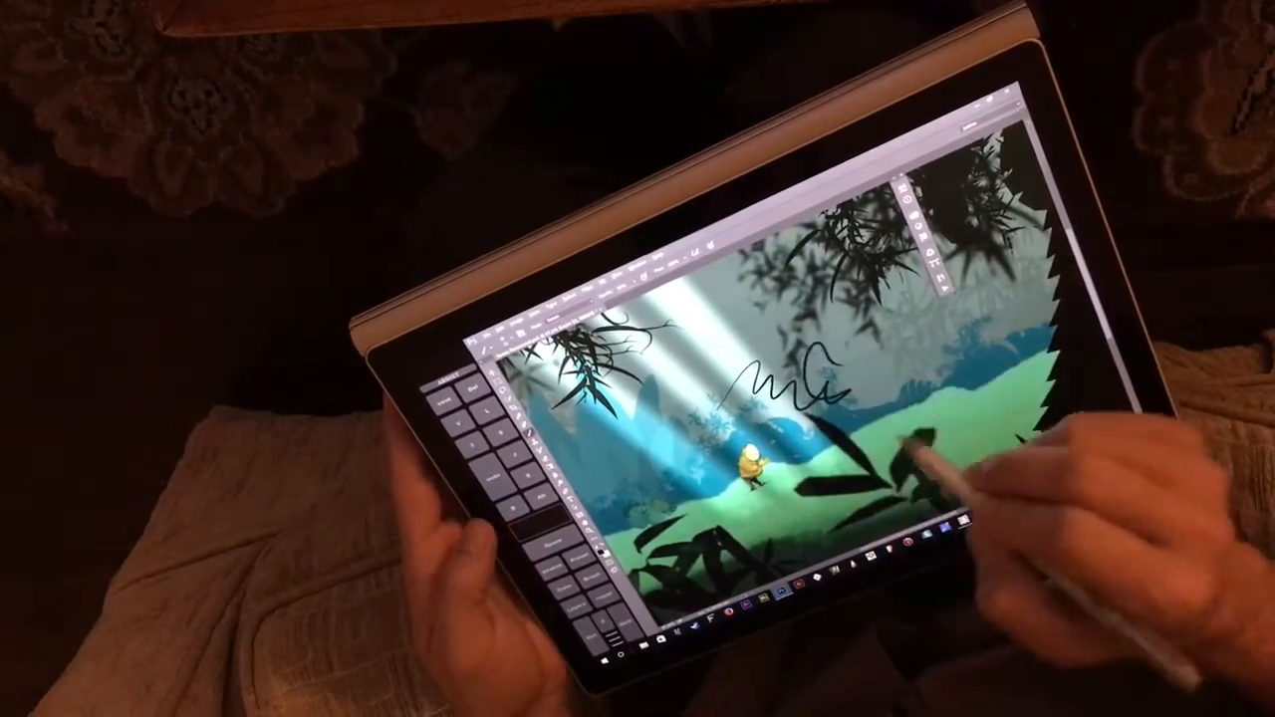